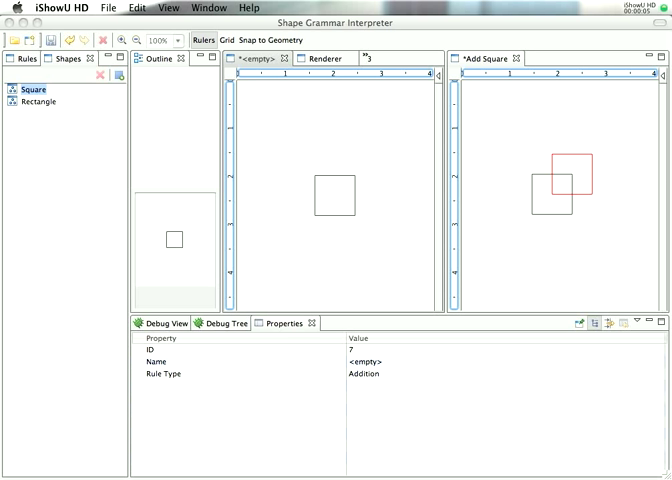
mouse_move(436, 157)
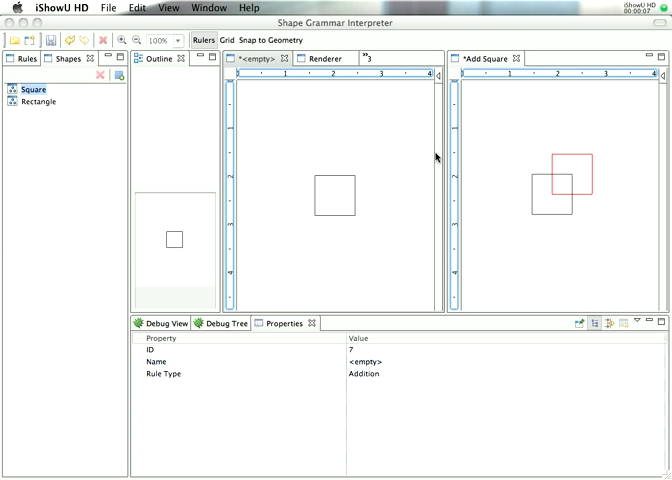
Step: Show Dynamic Help listing the Related Topics for the Rule Editor
left_click(295, 7)
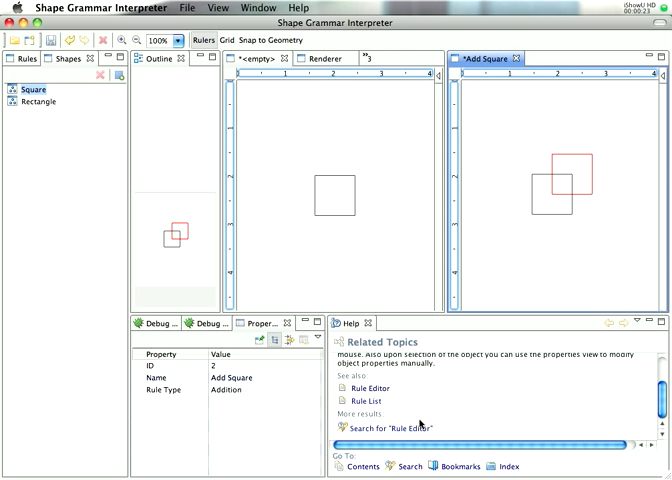
Step: Show the help Contents, browse Defining Shape Grammars, then collapse the table of contents
left_click(361, 466)
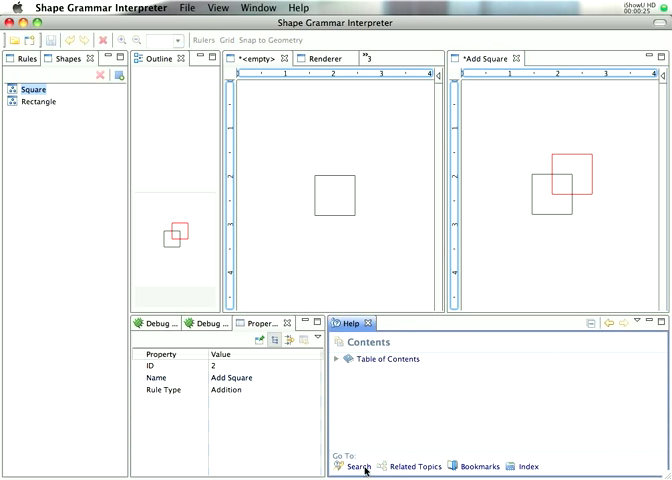
left_click(351, 359)
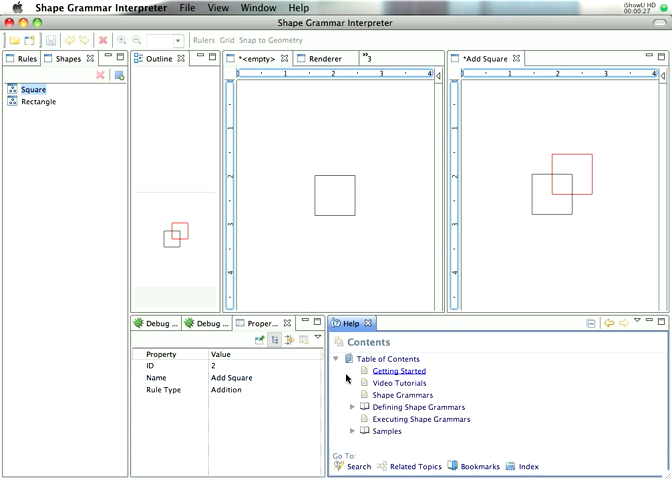
left_click(352, 406)
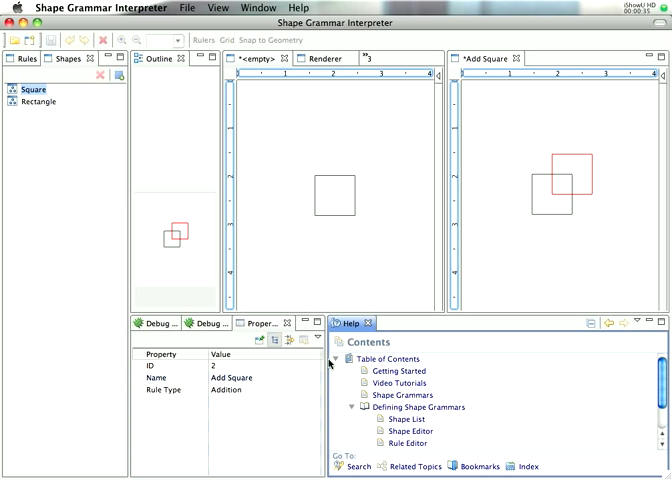
left_click(344, 358)
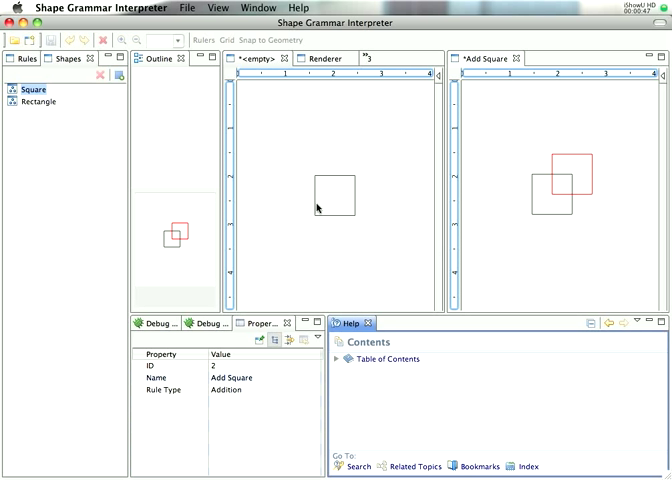
mouse_move(425, 159)
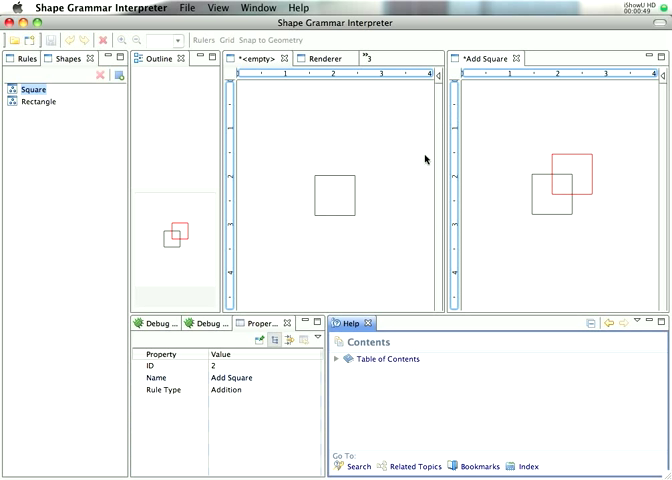
mouse_move(365, 183)
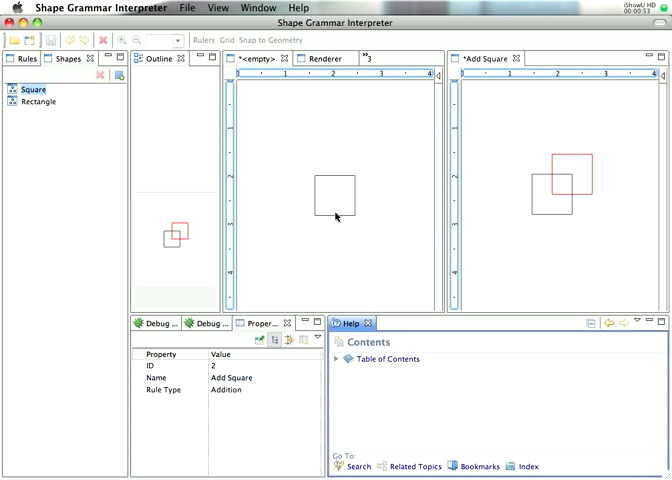
mouse_move(438, 196)
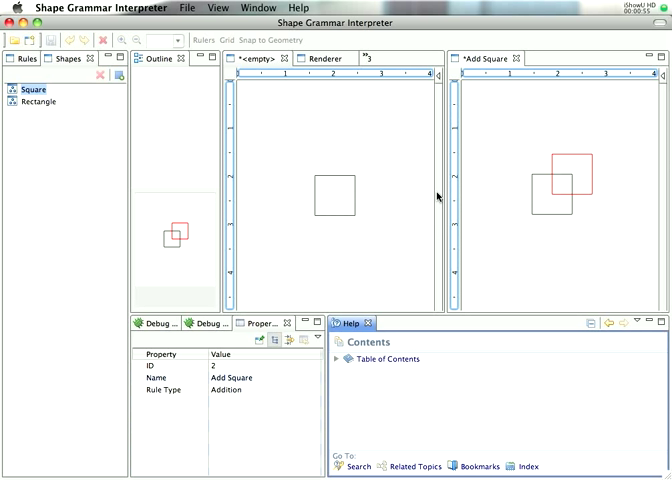
mouse_move(524, 166)
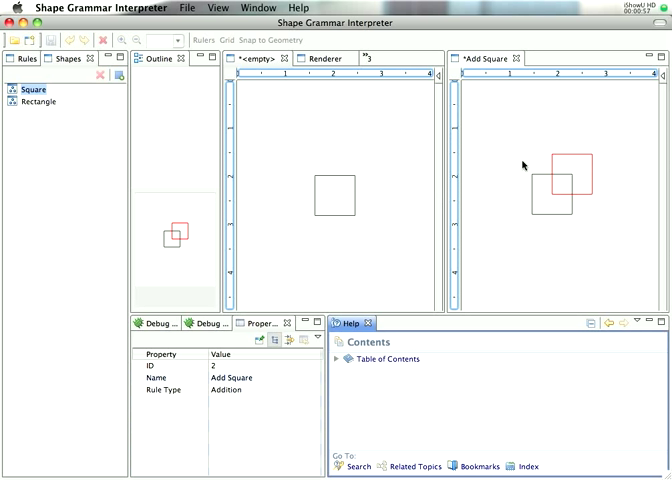
mouse_move(536, 210)
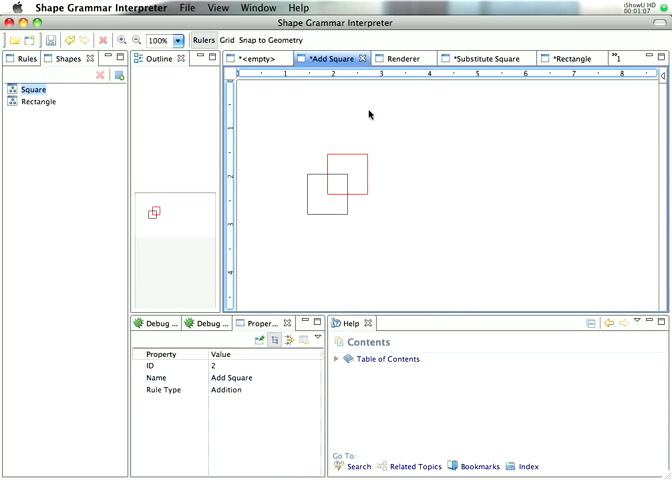
mouse_move(362, 182)
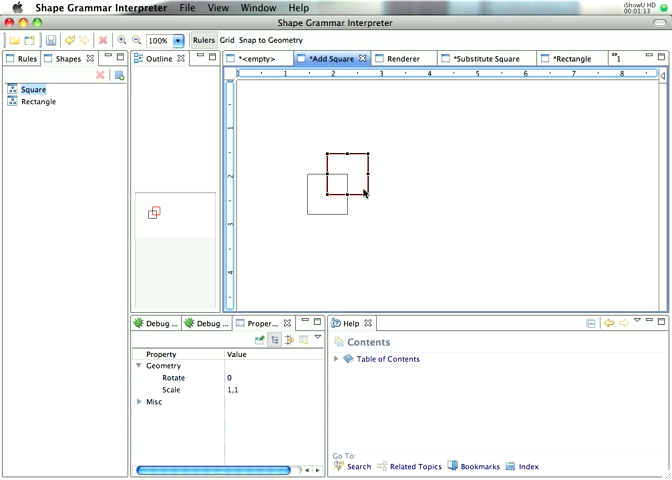
mouse_move(345, 133)
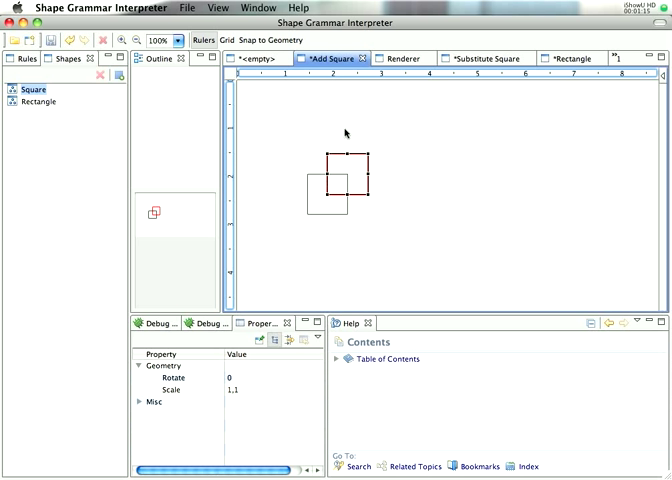
mouse_move(389, 190)
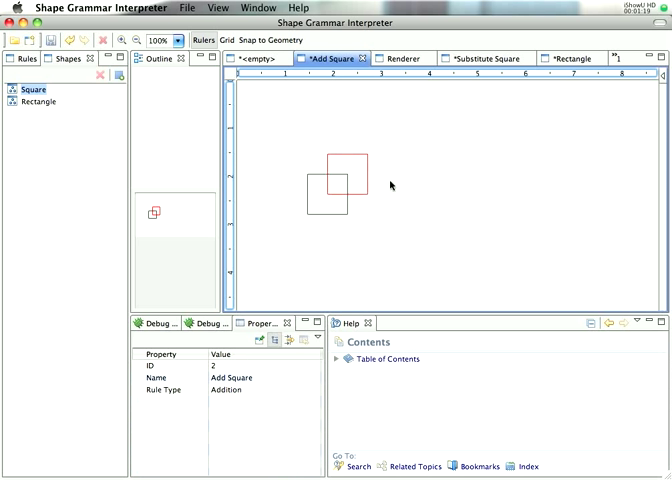
mouse_move(468, 167)
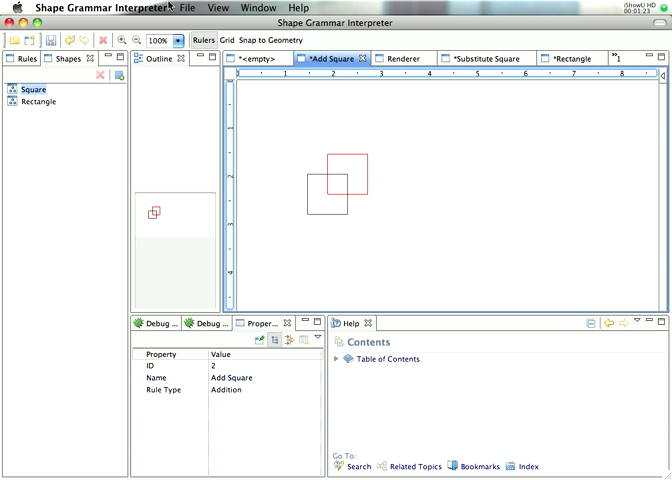
Step: Create a new grammar from File > New > Grammar, saving all shapes and rules
left_click(186, 8)
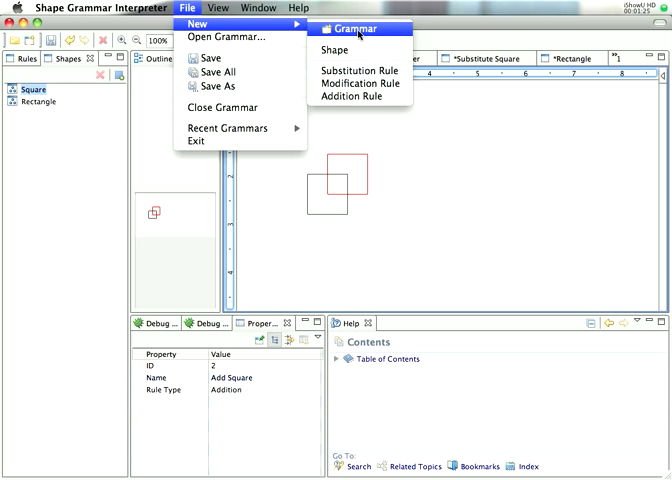
left_click(352, 28)
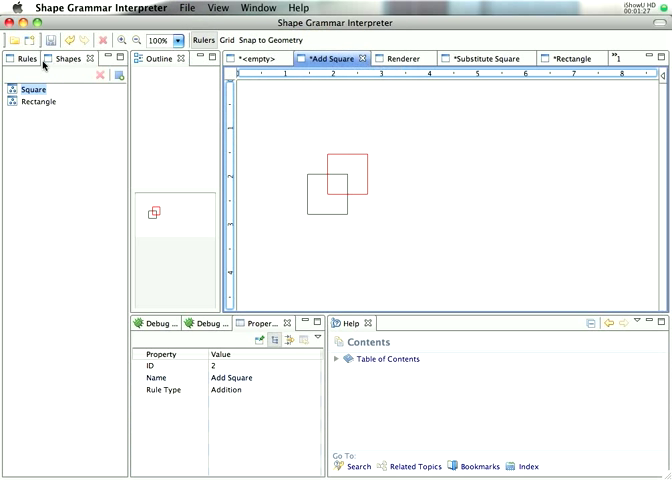
left_click(186, 7)
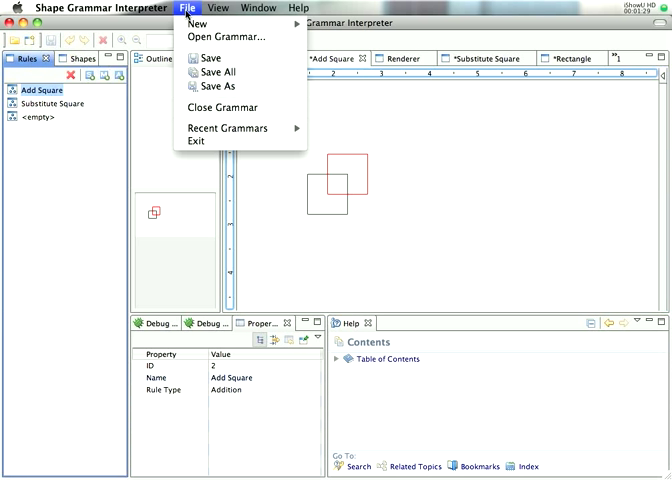
mouse_move(198, 22)
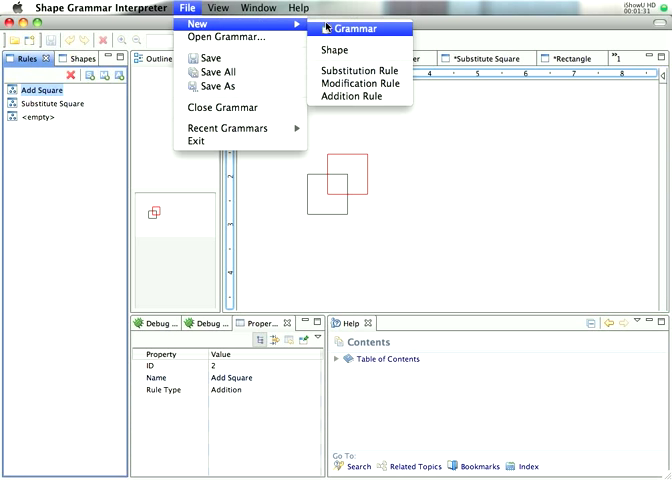
left_click(216, 86)
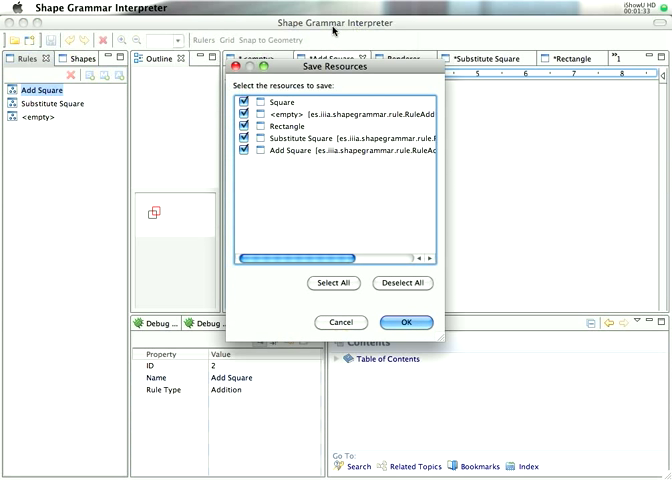
left_click(406, 322)
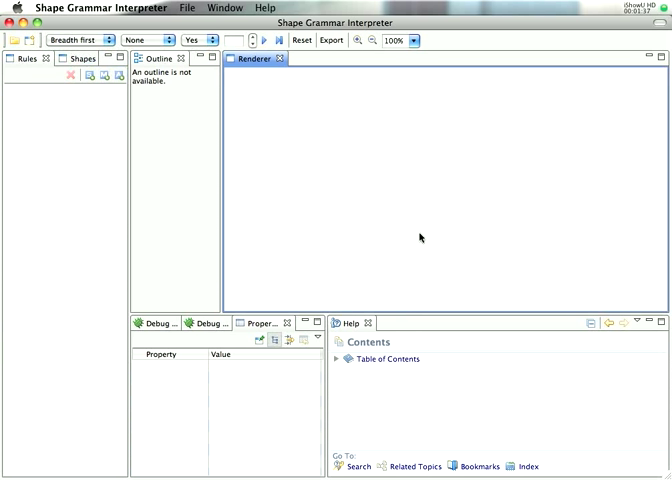
Step: Select the <empty> shape in the Shapes list and rename it to Square
left_click(67, 58)
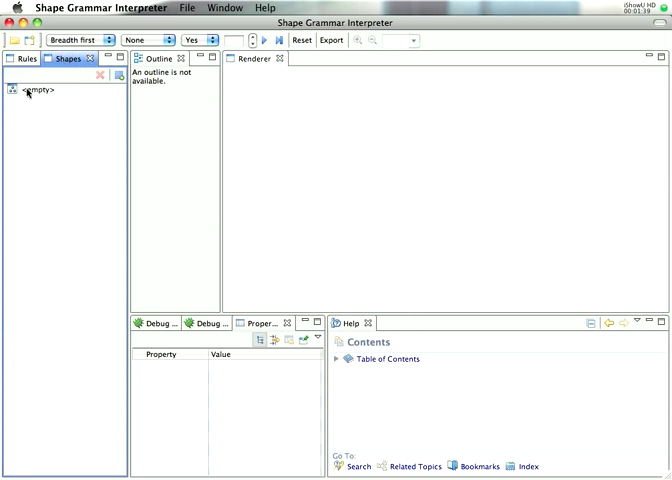
left_click(30, 91)
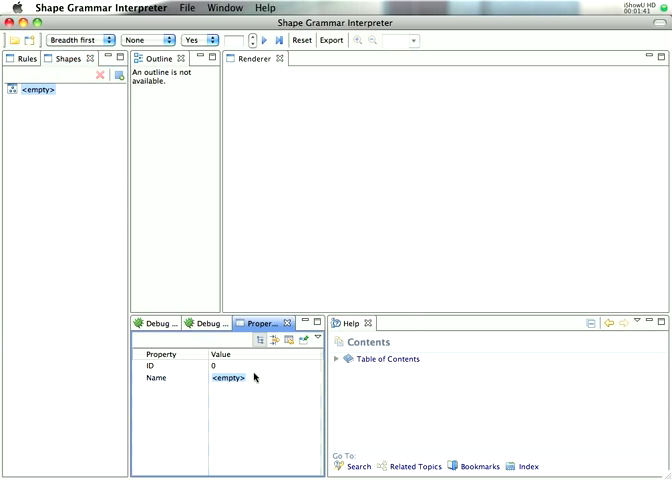
type("Square")
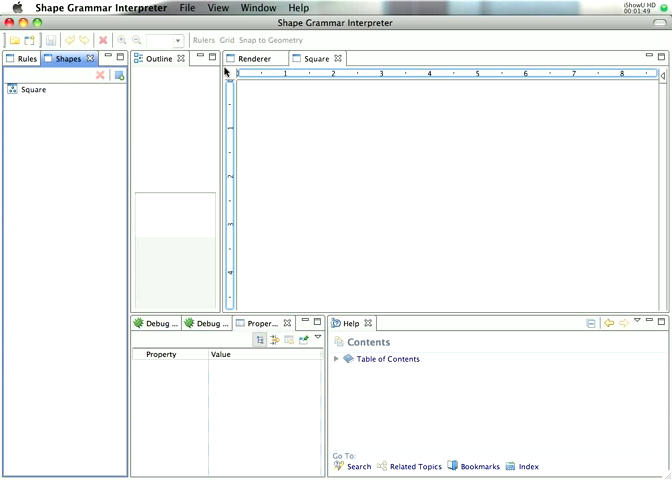
Step: Draw the Square's first edge with the Palette's PolyLine tool
left_click(34, 89)
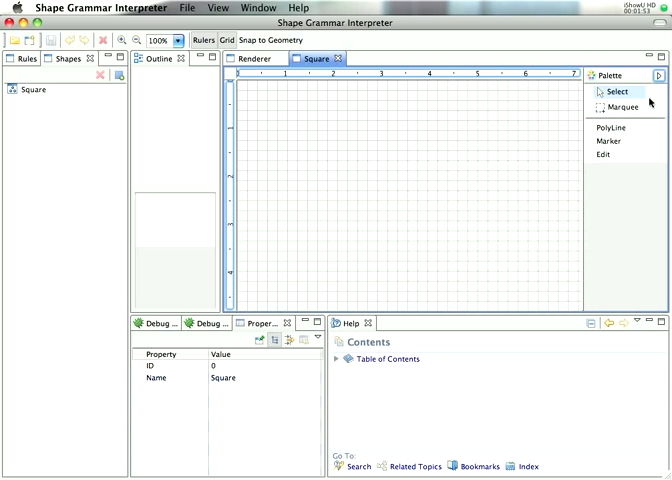
left_click(609, 127)
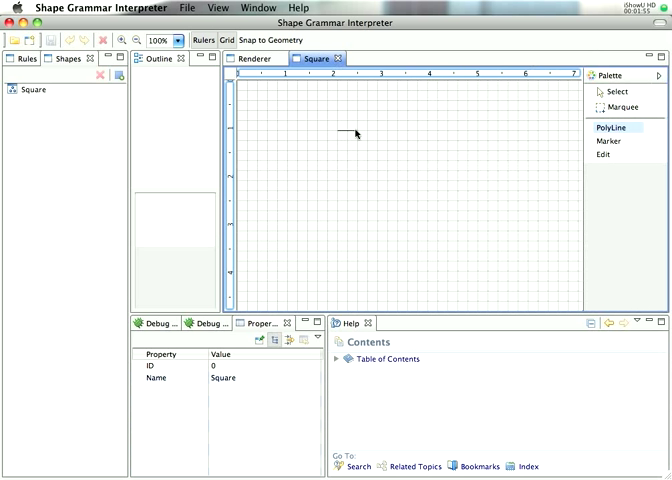
left_click_drag(355, 132, 378, 167)
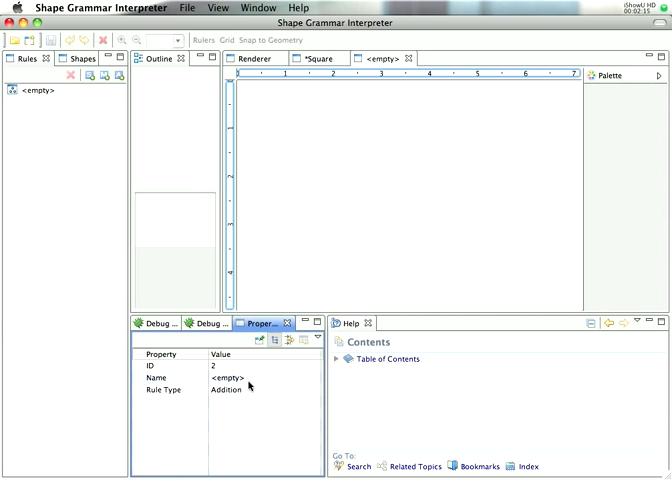
Step: Name the rule 'Add Square' and add the Square shape to its left and right sides
type("Add Sl")
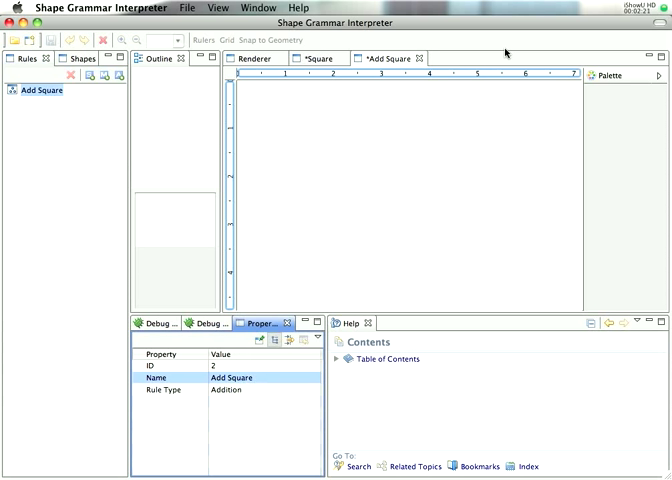
mouse_move(415, 242)
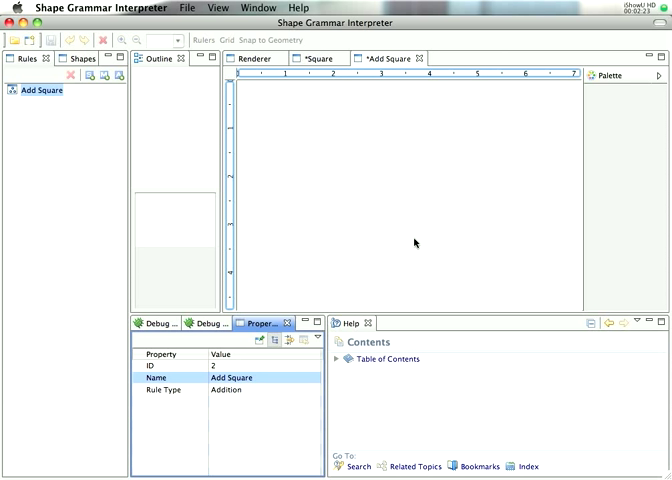
left_click(69, 58)
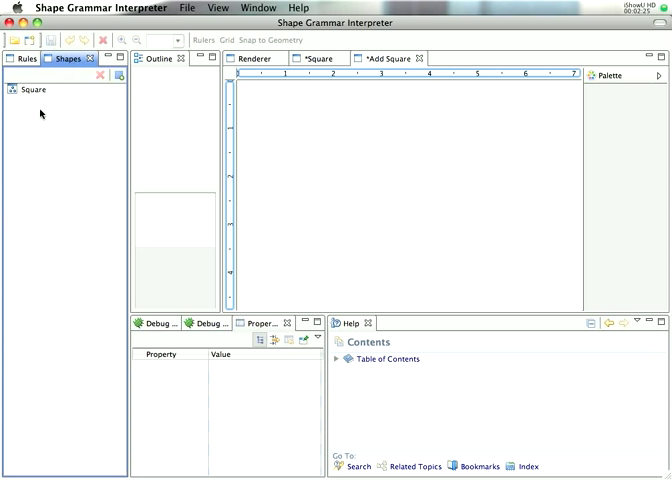
right_click(35, 89)
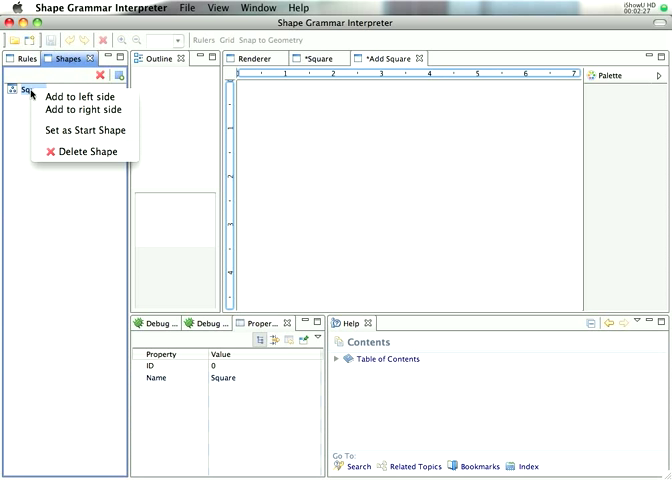
left_click(75, 130)
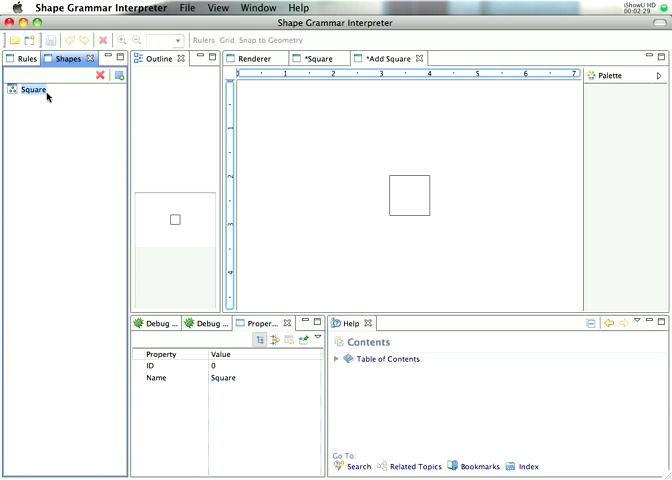
right_click(35, 90)
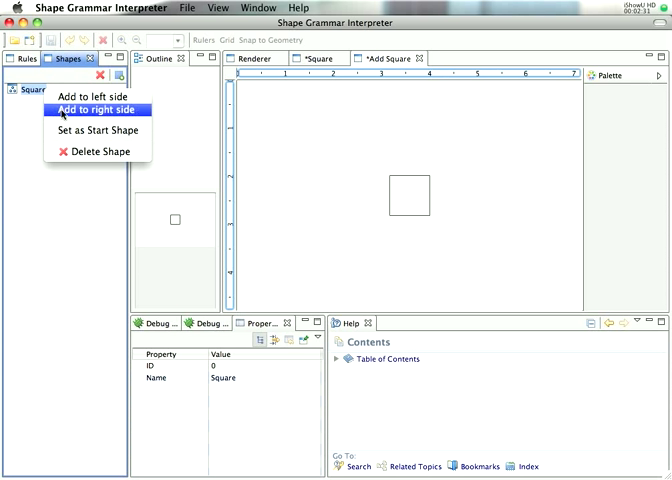
left_click(90, 110)
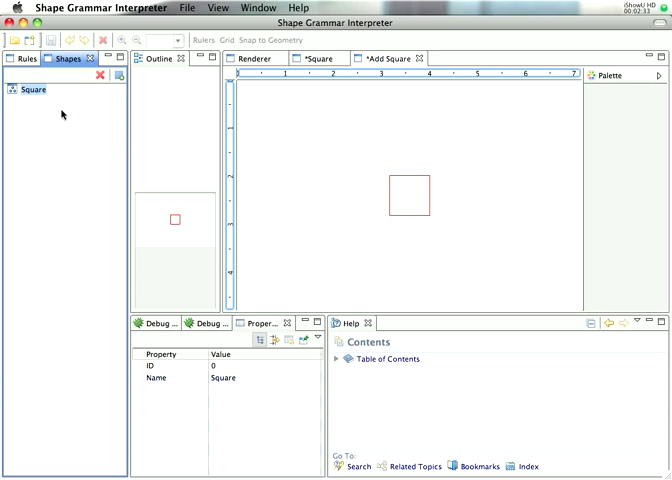
mouse_move(352, 211)
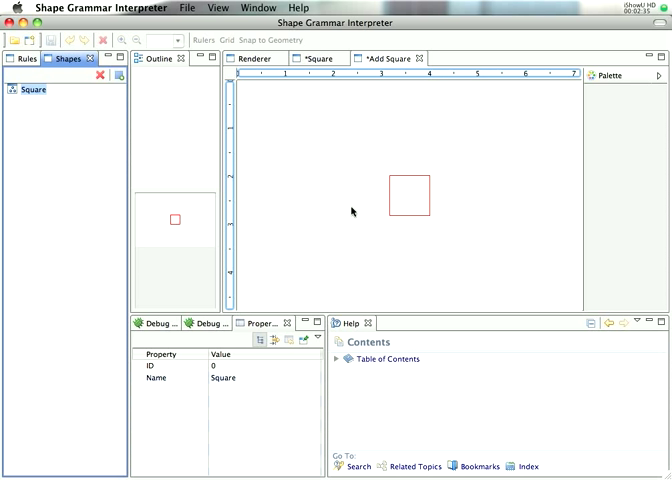
mouse_move(440, 176)
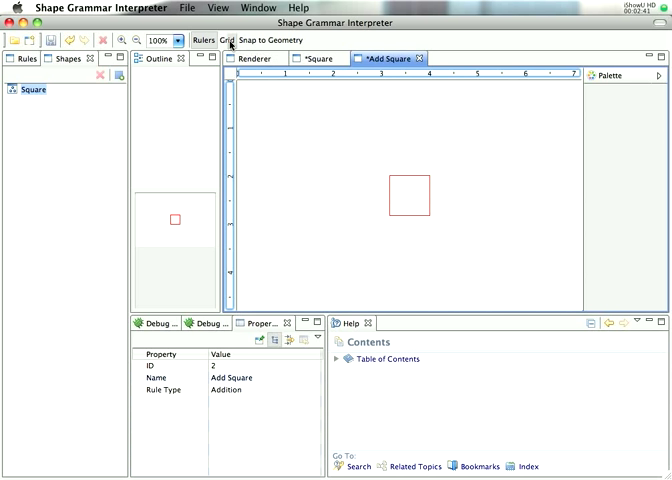
Step: Turn on the grid and drag the right-side square up and to the right
left_click(410, 195)
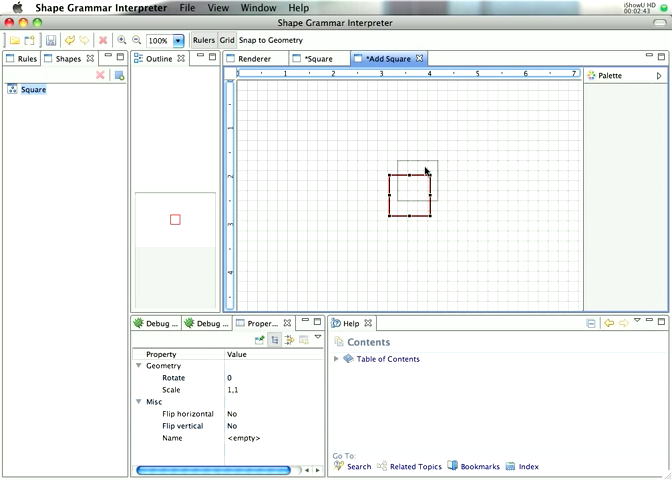
left_click_drag(404, 195, 430, 170)
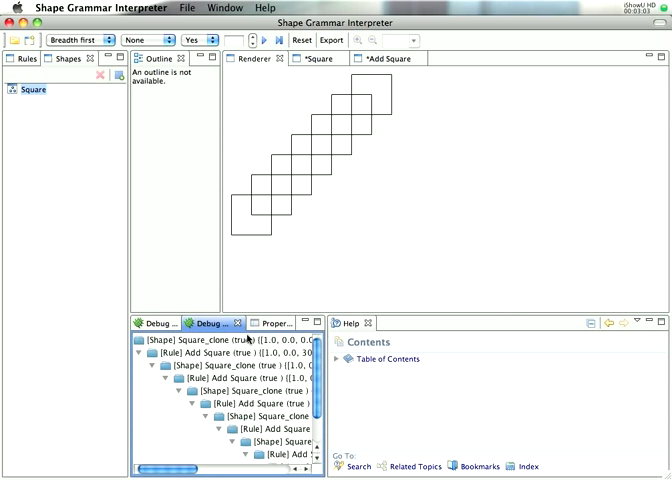
mouse_move(260, 152)
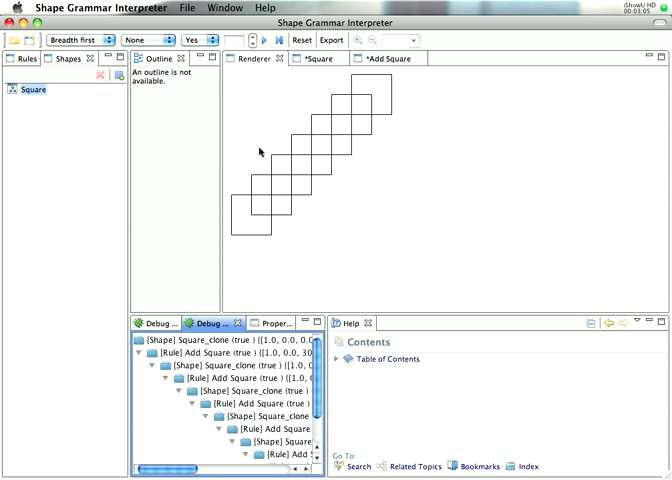
Step: Set the search protocol to Subshape and bring the Properties panel forward
left_click(65, 40)
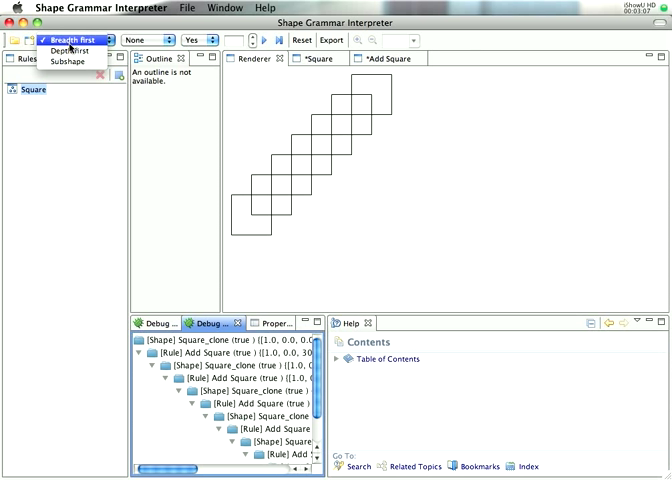
left_click(66, 65)
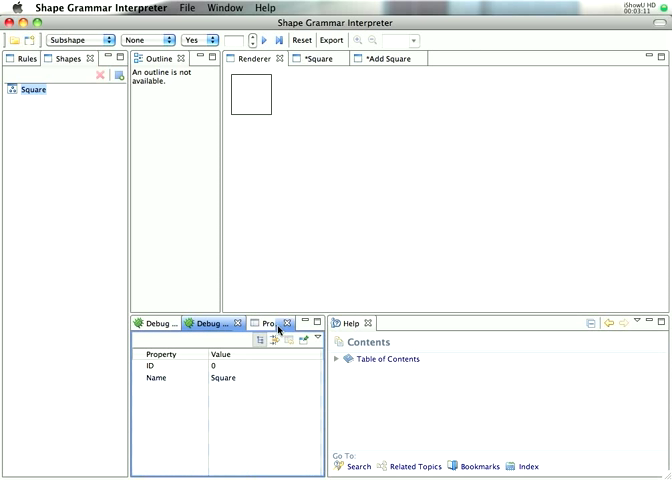
left_click(280, 40)
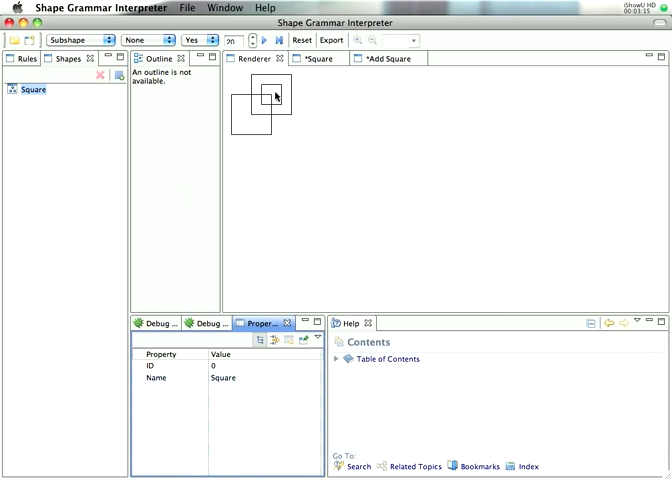
mouse_move(254, 110)
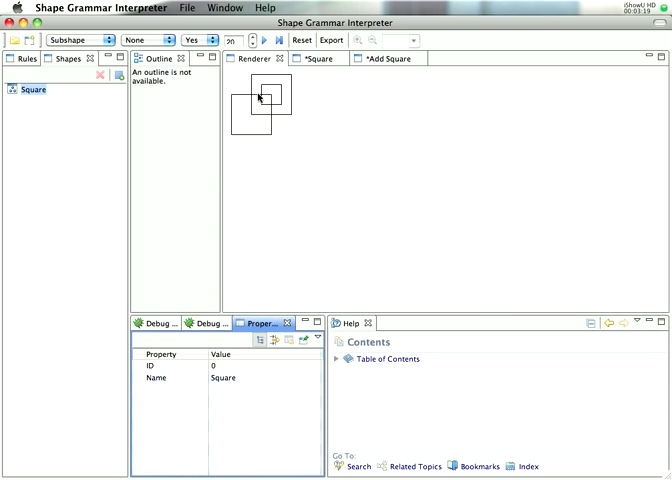
mouse_move(305, 91)
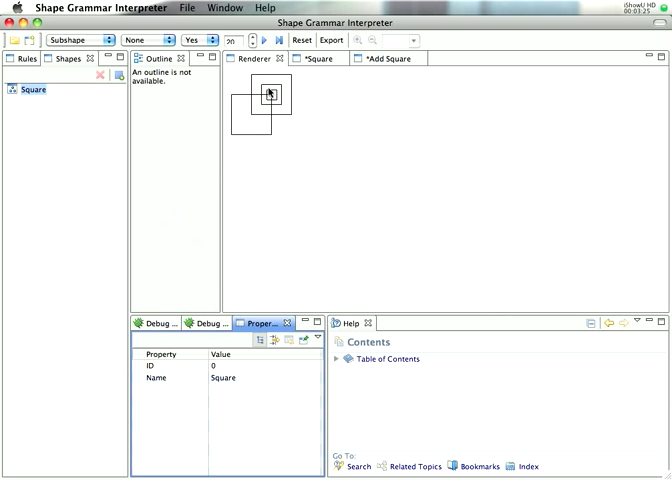
mouse_move(352, 113)
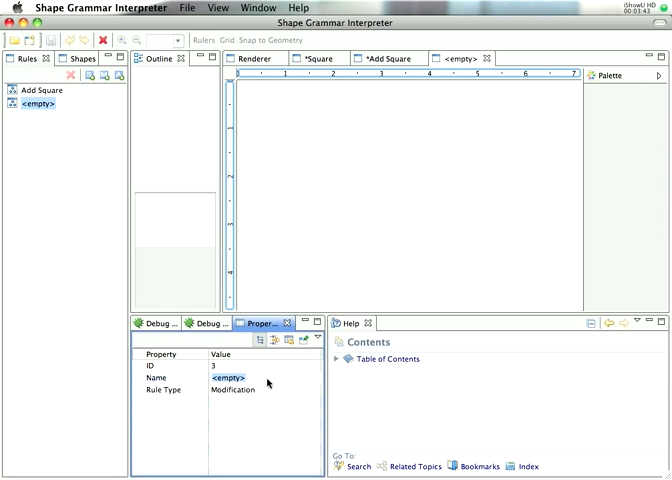
Step: Name the rule 'Modify Square' and open the Square shape's context menu
type("Modify")
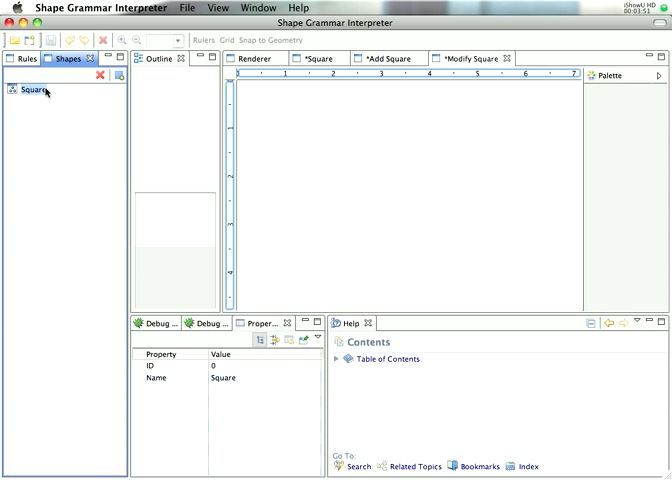
right_click(30, 92)
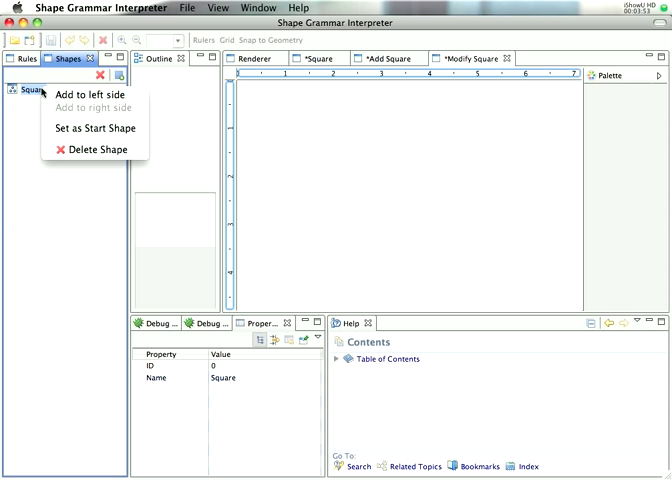
mouse_move(60, 105)
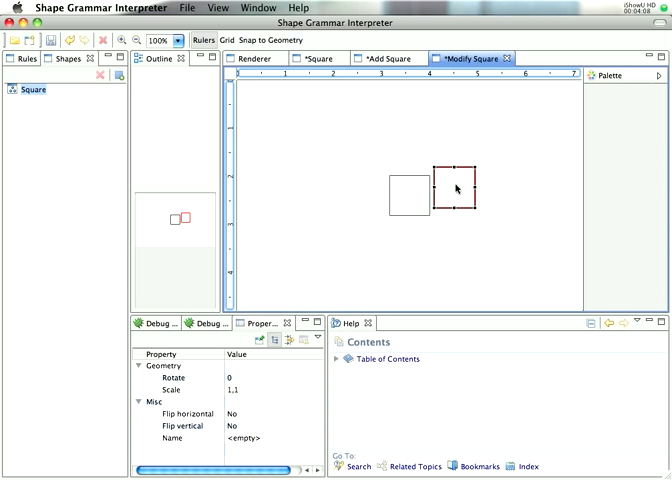
mouse_move(406, 160)
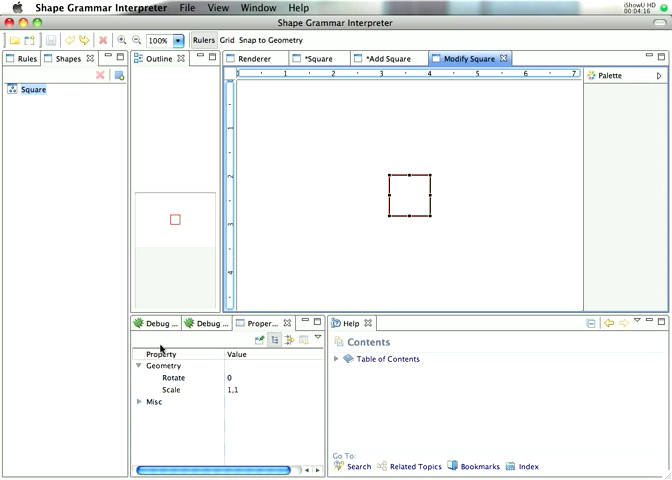
Step: Expand the Misc section in the square's Properties
left_click(140, 401)
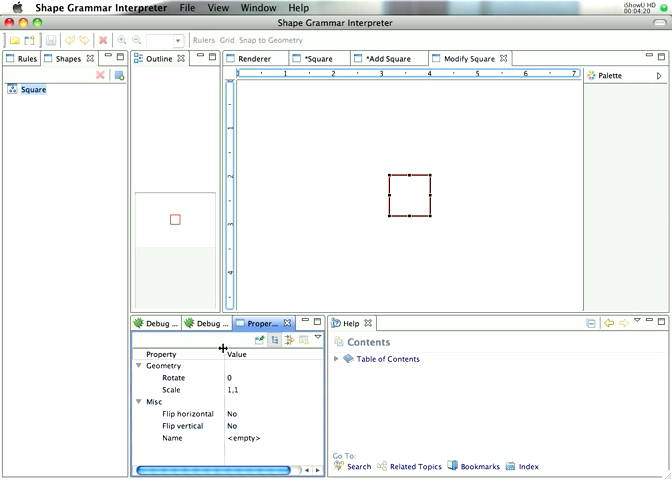
mouse_move(240, 384)
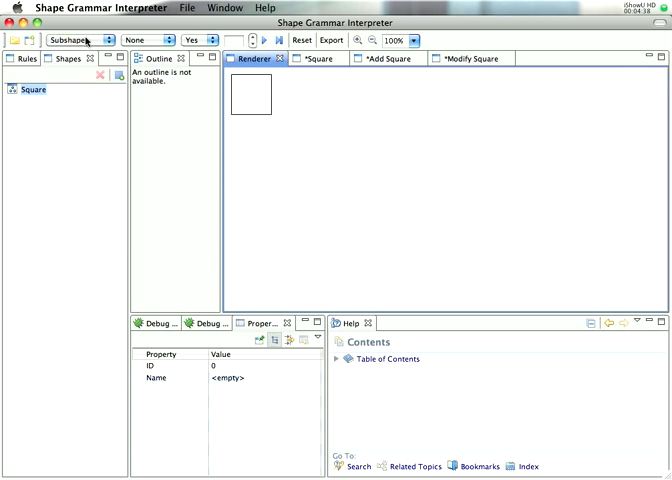
Step: Render one step breadth first with the Debug Tree shown
left_click(78, 40)
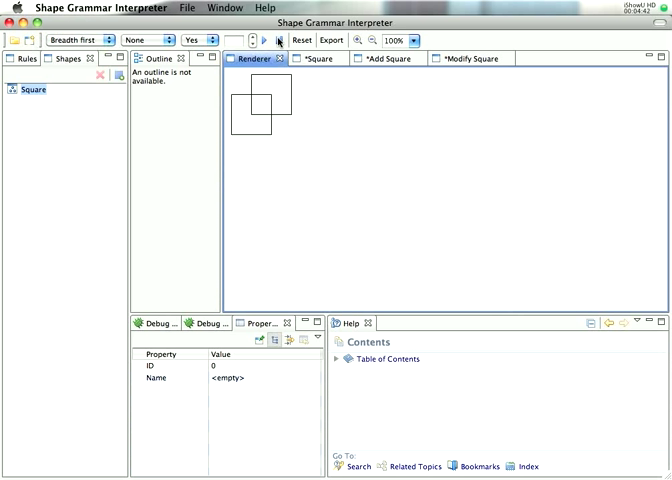
left_click(205, 323)
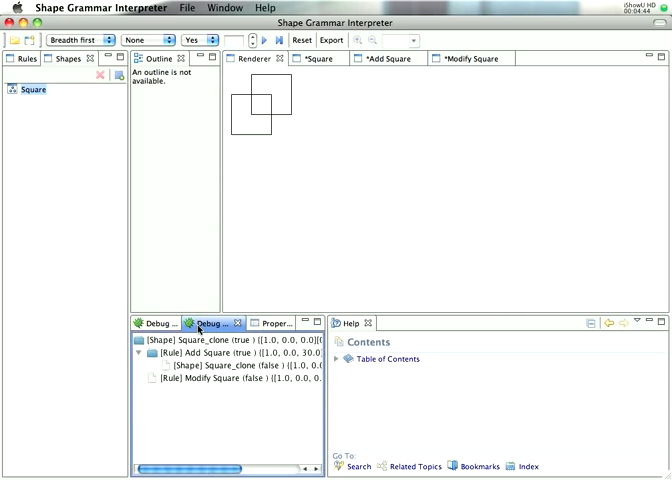
left_click(200, 363)
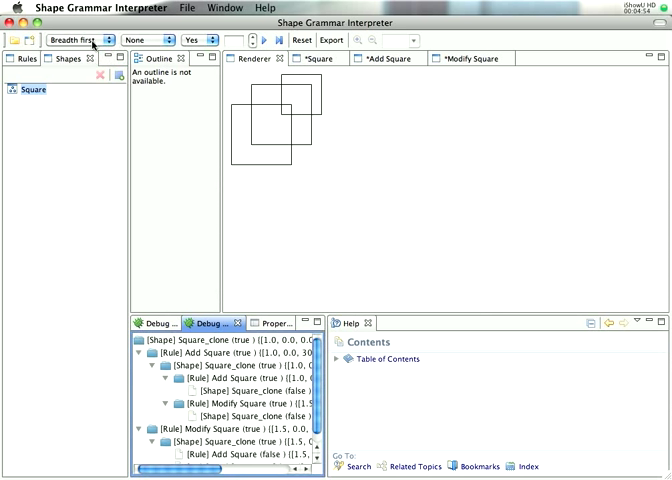
Step: Render a depth-first step, then reset to the starting square
left_click(78, 40)
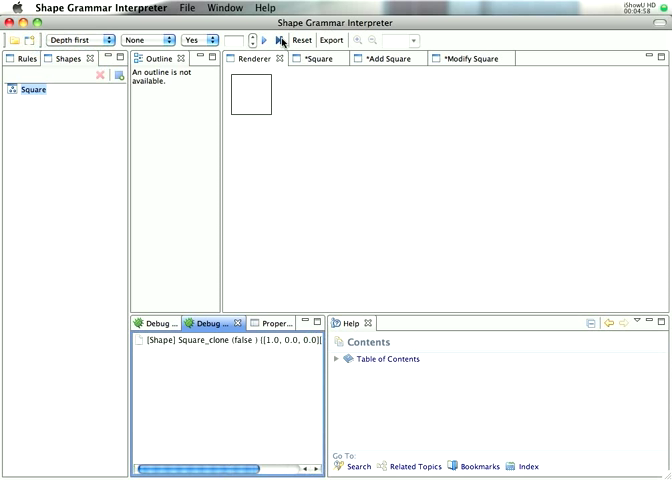
left_click(267, 40)
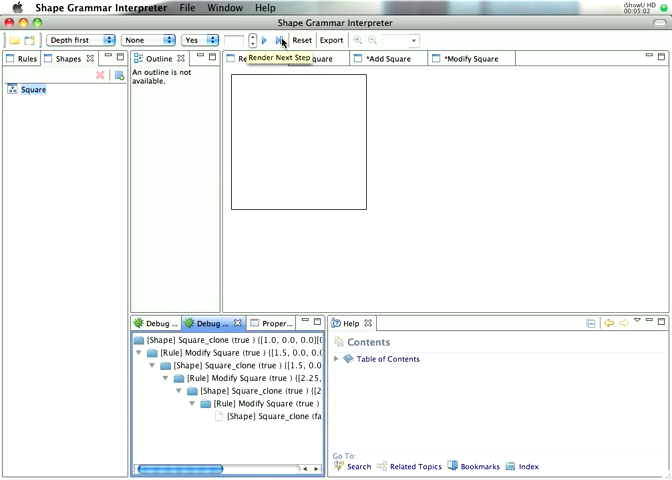
left_click(281, 40)
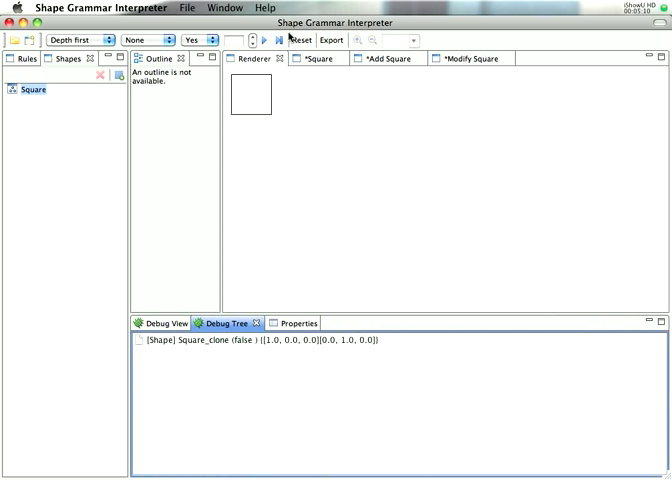
Step: Generate nested overlapping squares under the Subshape protocol, then clear the design
left_click(264, 40)
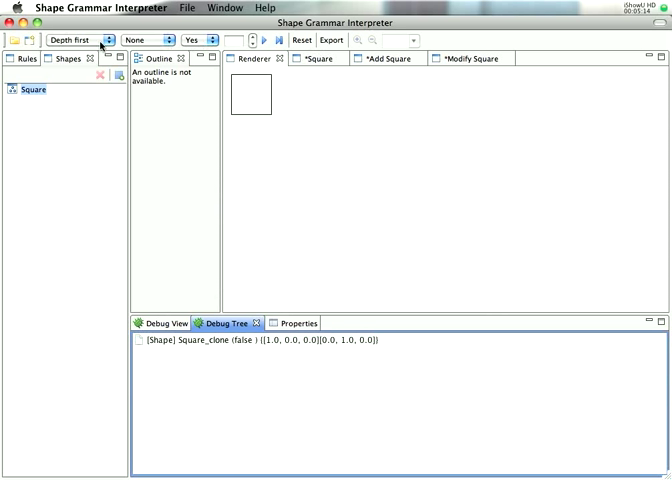
left_click(85, 40)
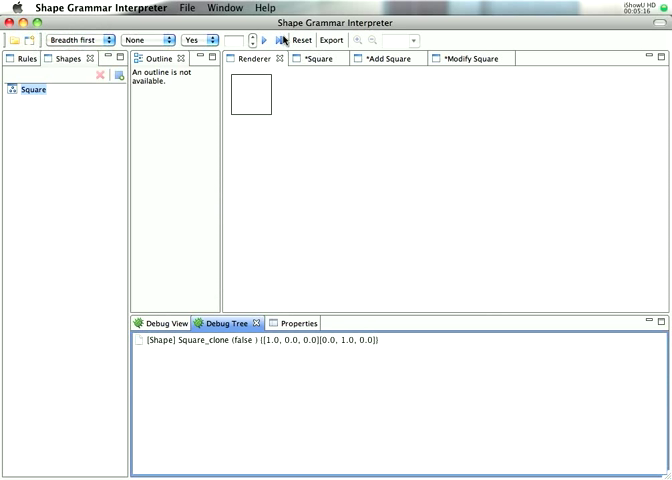
left_click(263, 40)
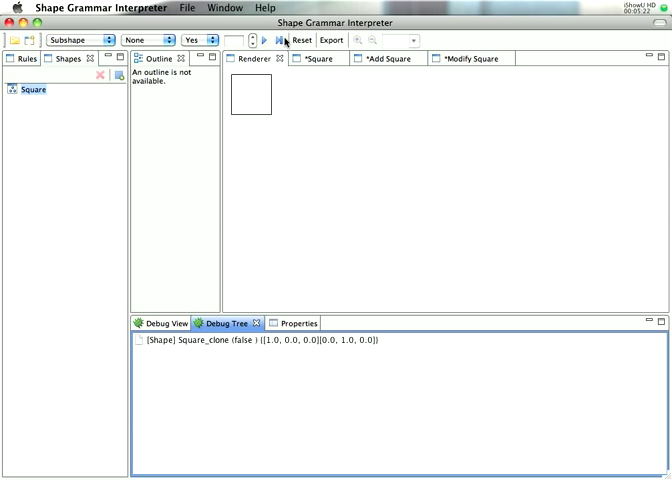
left_click(280, 40)
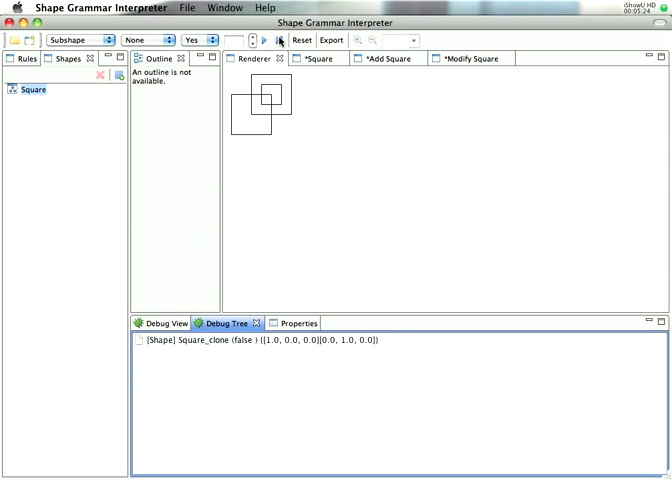
left_click(265, 39)
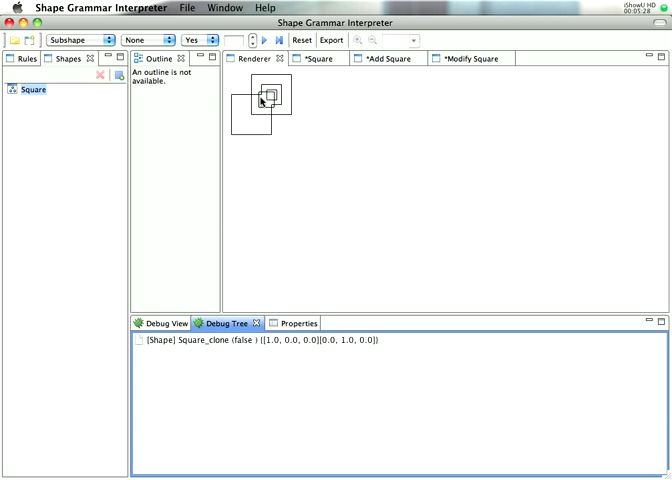
mouse_move(349, 104)
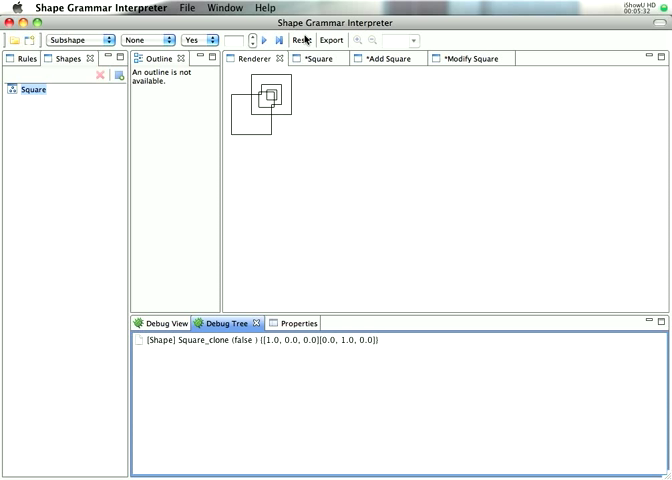
left_click(302, 40)
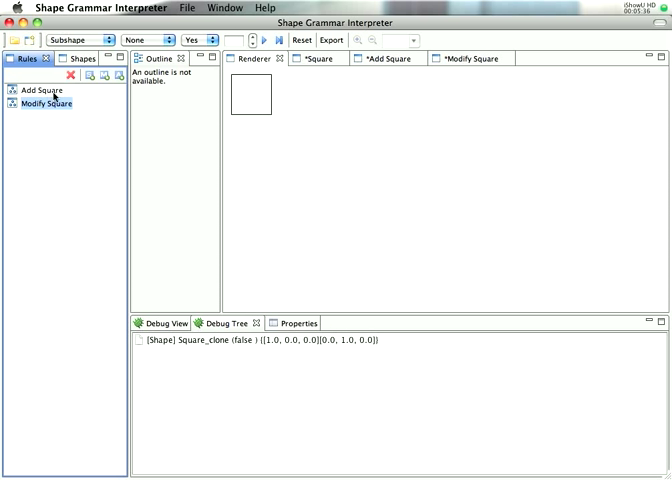
Step: Delete the Modify Square rule and add a shape named Rectangle
left_click(77, 74)
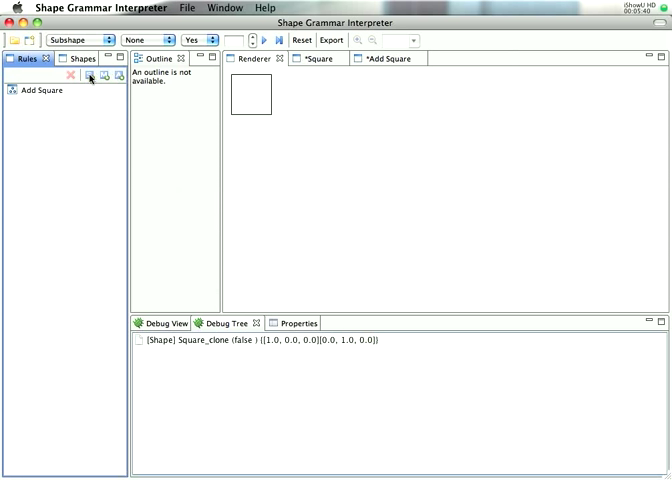
left_click(63, 58)
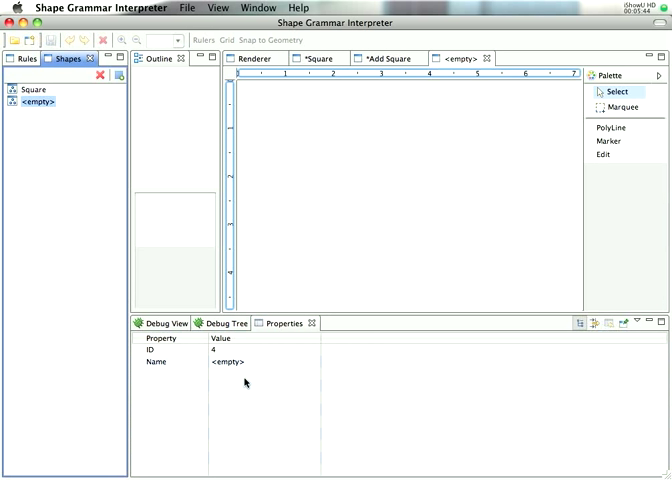
type("Rectangle")
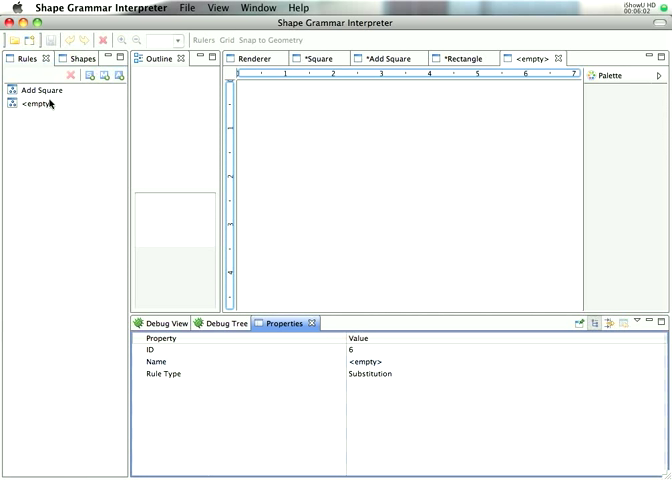
Step: Name the rule Substitute Square, put Rectangle on its right side, and render breadth first
left_click(36, 105)
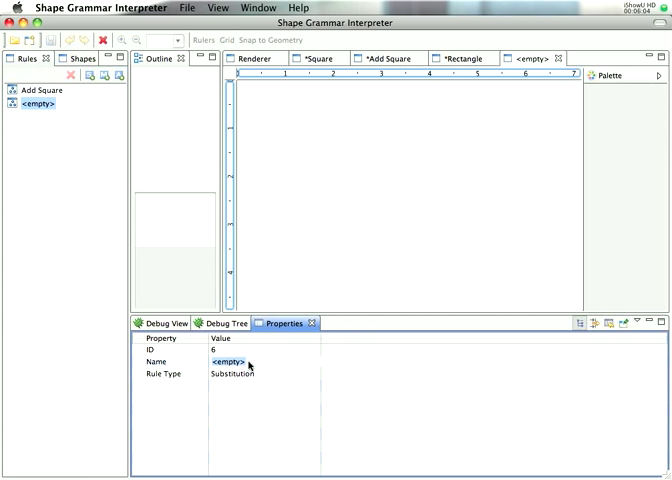
type("Sub1")
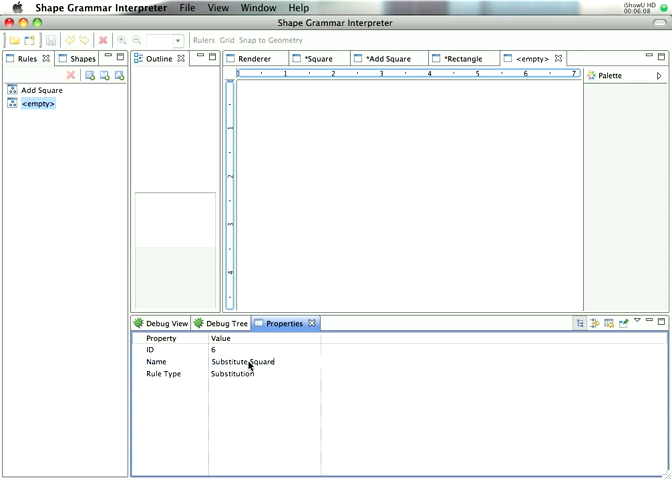
left_click(63, 57)
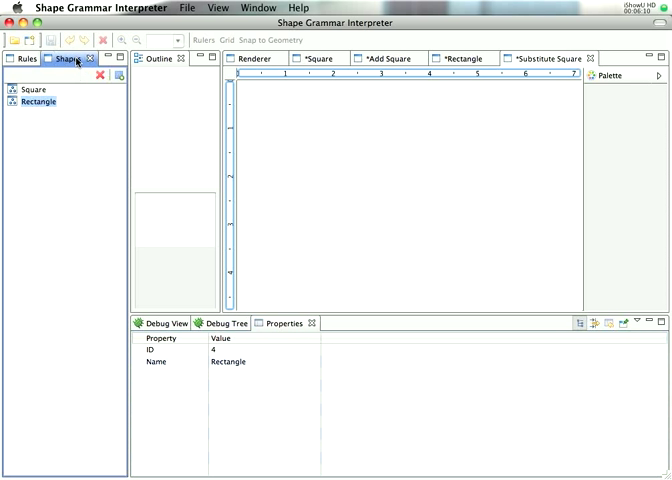
right_click(32, 89)
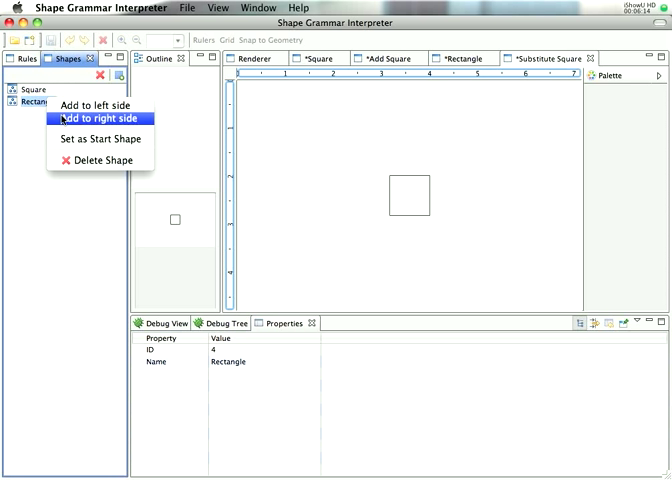
left_click(105, 118)
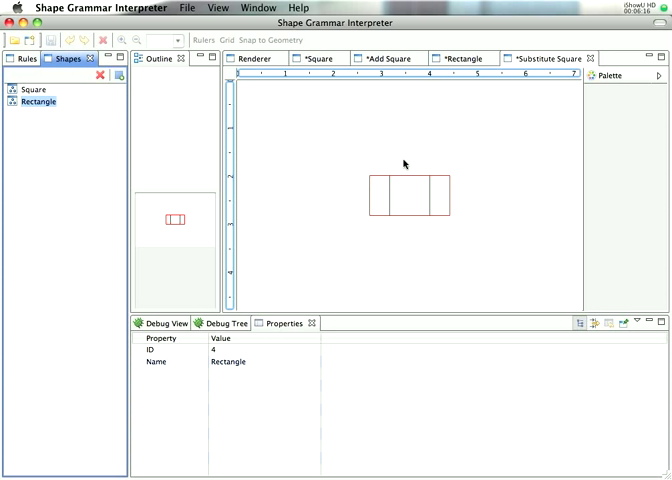
left_click(548, 58)
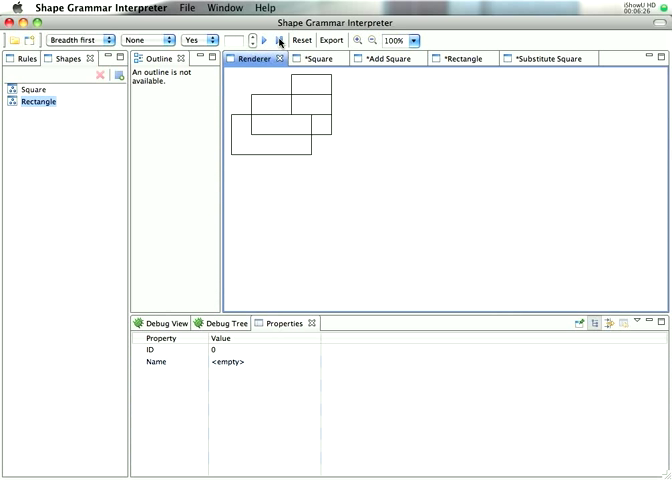
Step: Run depth first, leaving a single rectangle, then select the Subshape protocol
left_click(65, 40)
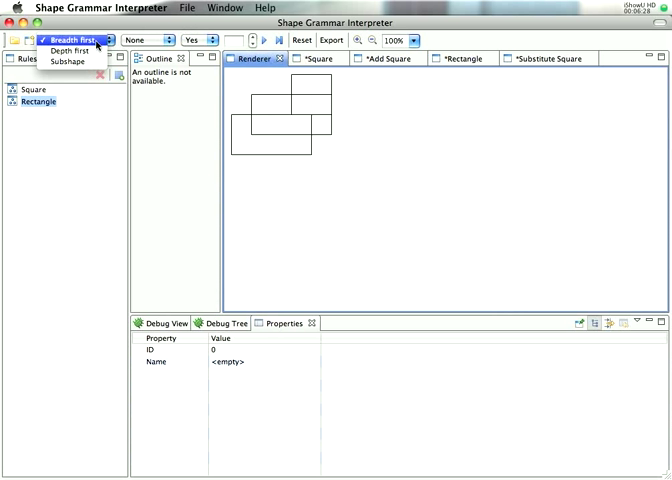
left_click(72, 50)
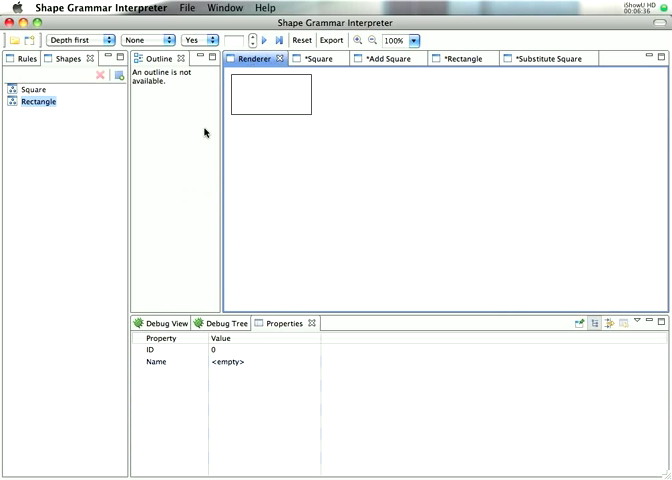
mouse_move(298, 116)
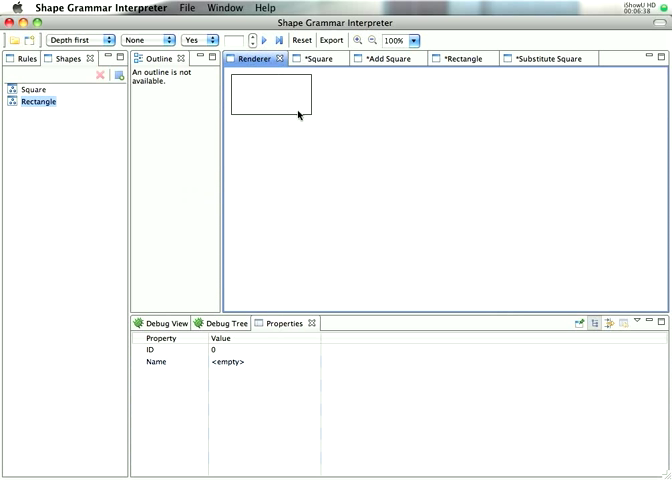
mouse_move(227, 104)
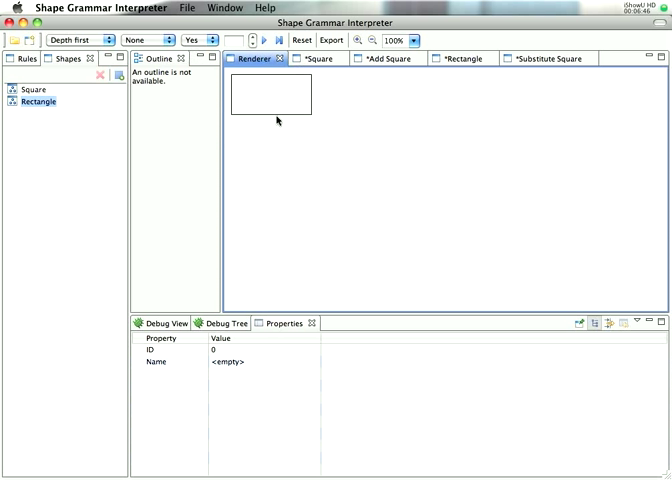
mouse_move(107, 103)
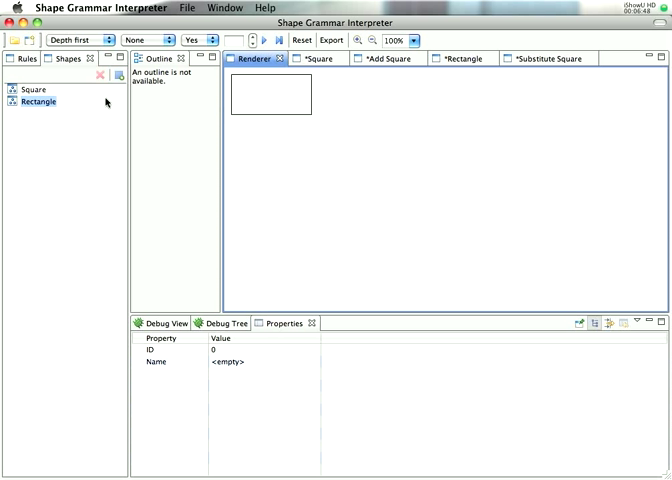
left_click(75, 40)
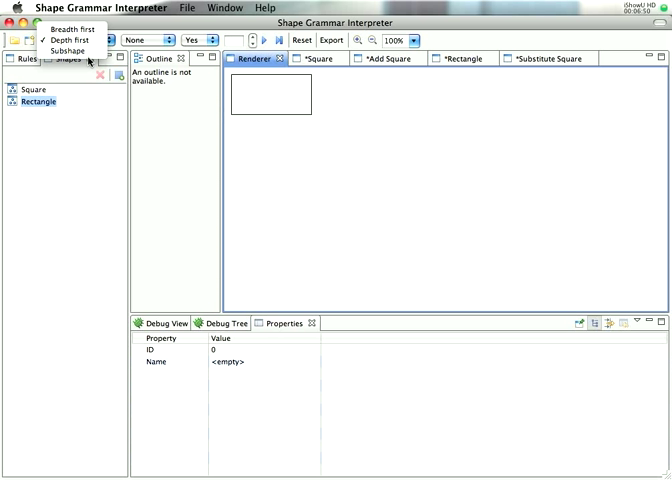
left_click(66, 50)
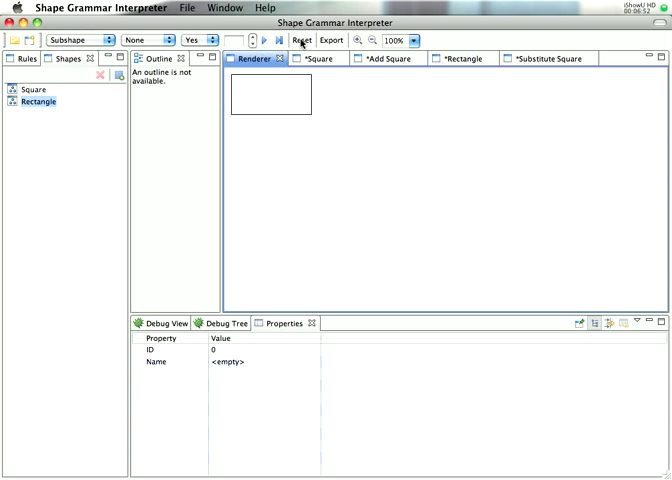
Step: Reset the renderer to clear the depth-first design
left_click(278, 40)
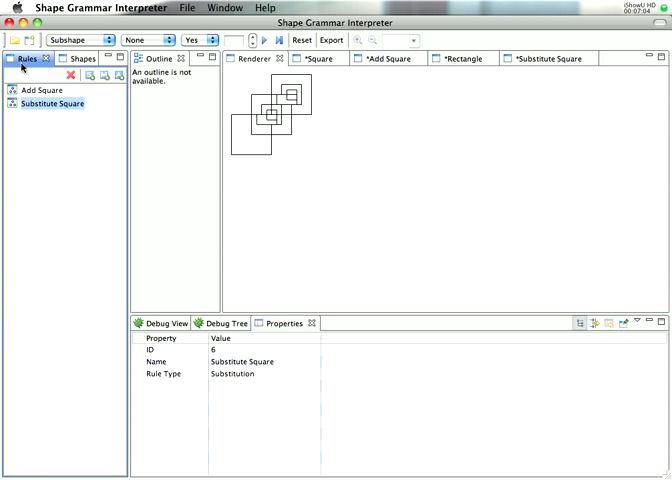
mouse_move(335, 253)
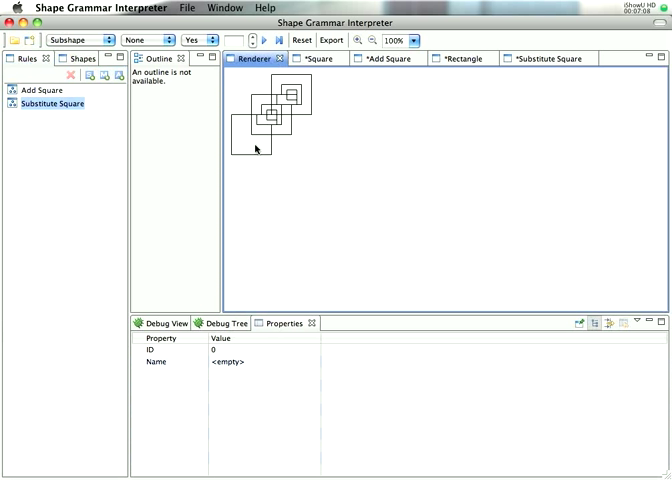
mouse_move(347, 130)
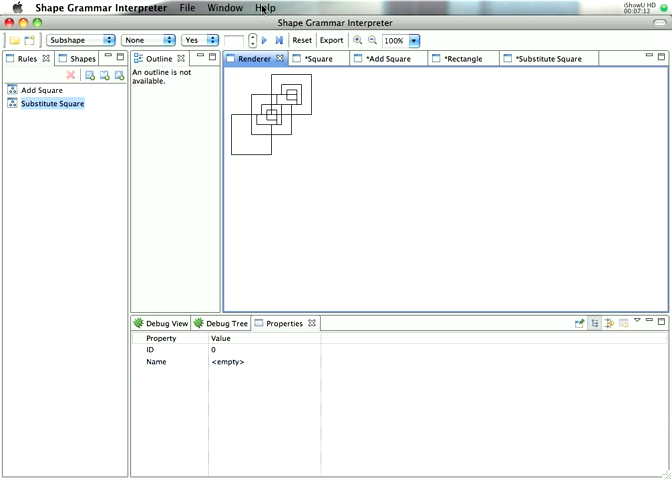
Step: Open Dynamic Help and the Add Square rule editor, scrolling to Rule Editor topics
left_click(265, 8)
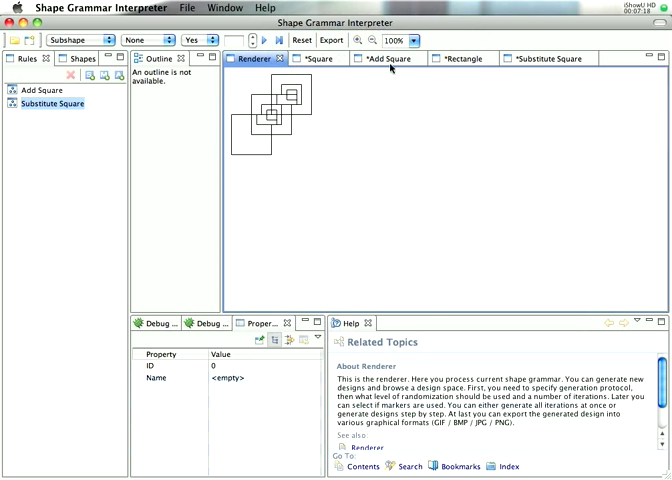
left_click(383, 58)
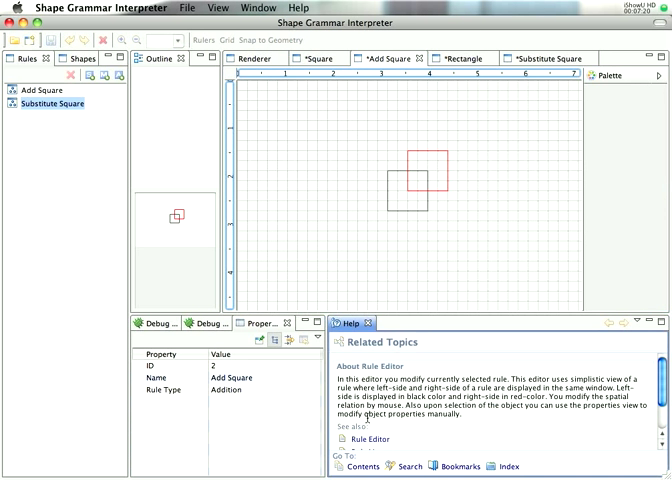
scroll("down", 3)
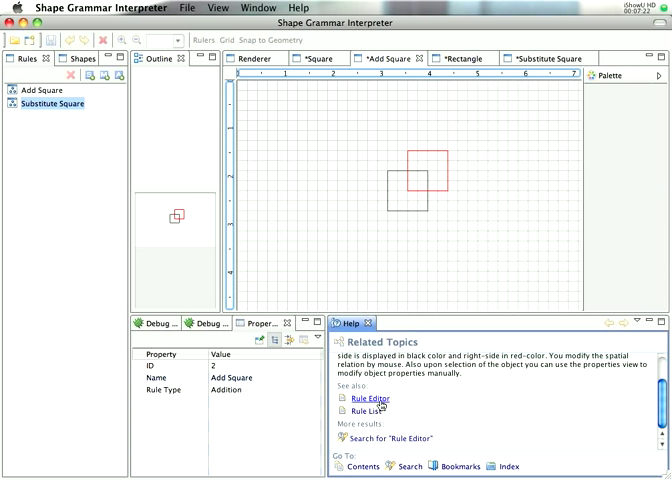